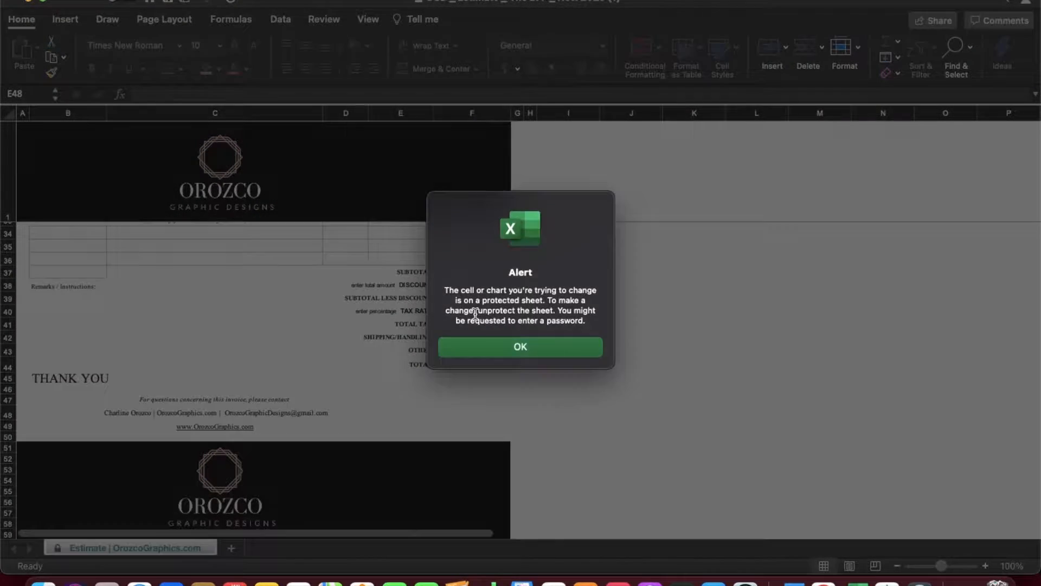
- Dismiss the protected-sheet warning that blocks editing the locked estimate
click(520, 347)
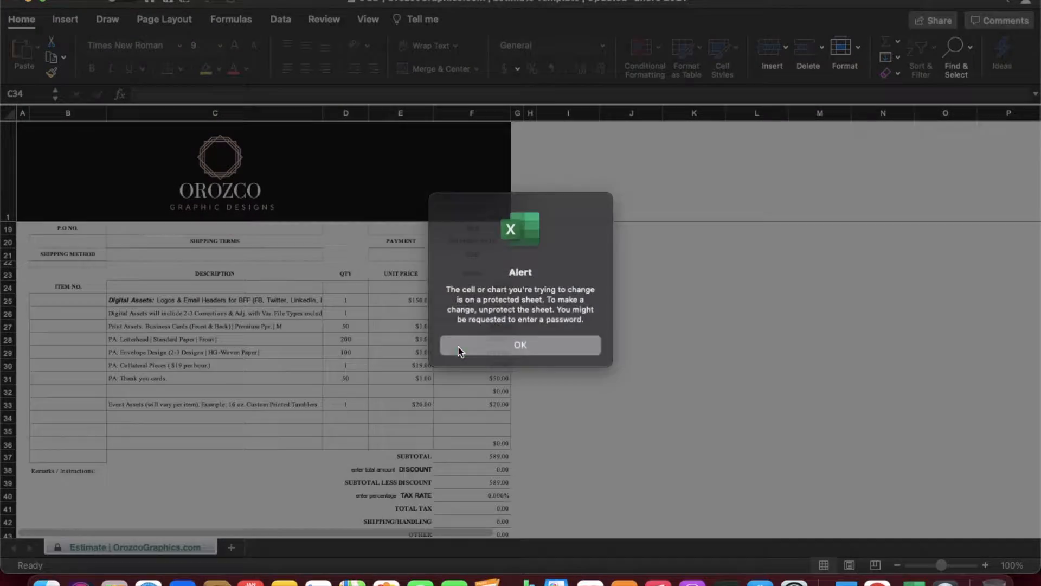
click(519, 345)
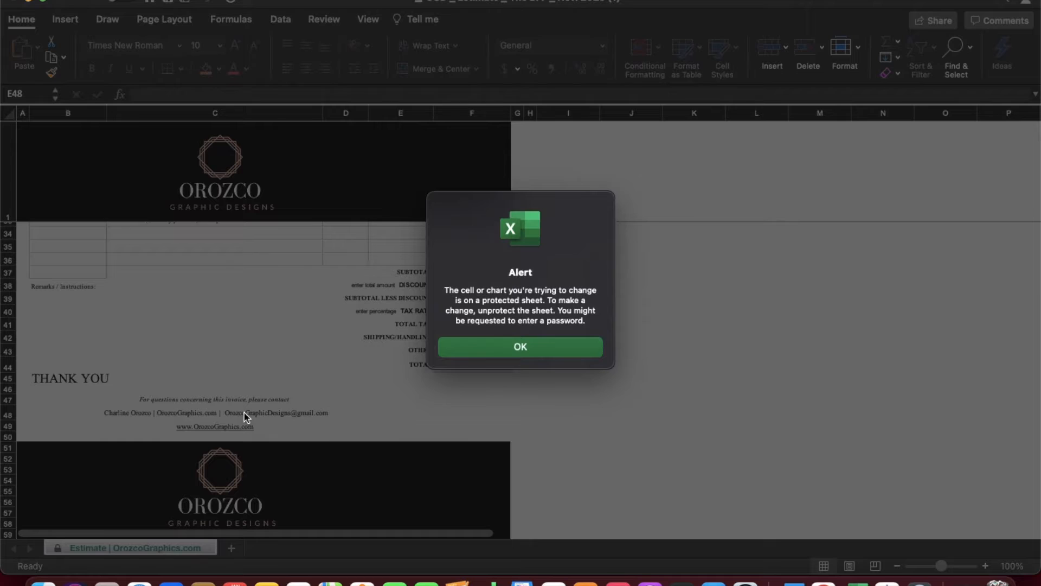
click(519, 347)
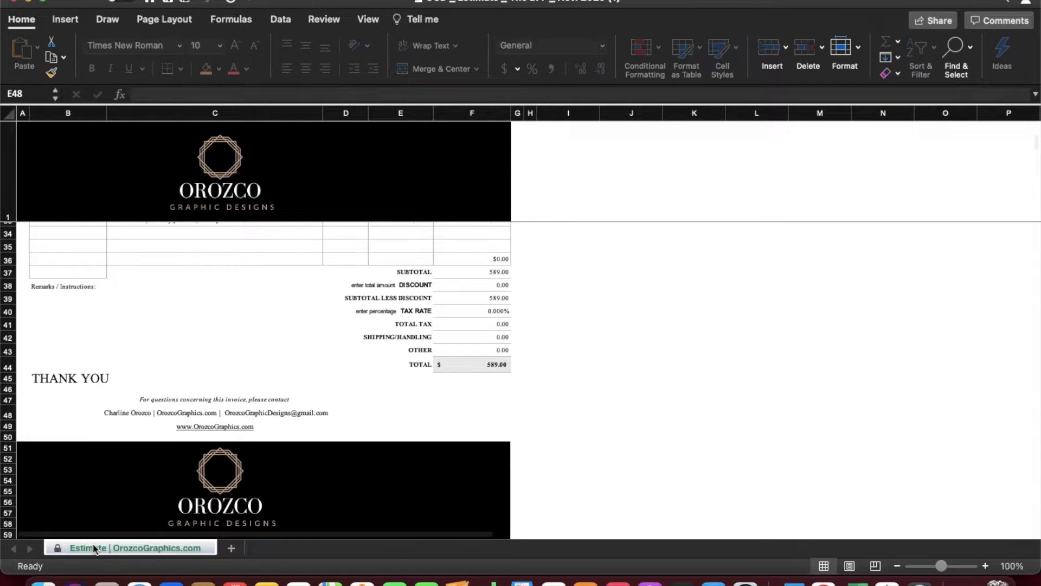
- Unprotect the Estimate | OrozcoGraphics.com sheet from its tab menu using the password
right_click(96, 547)
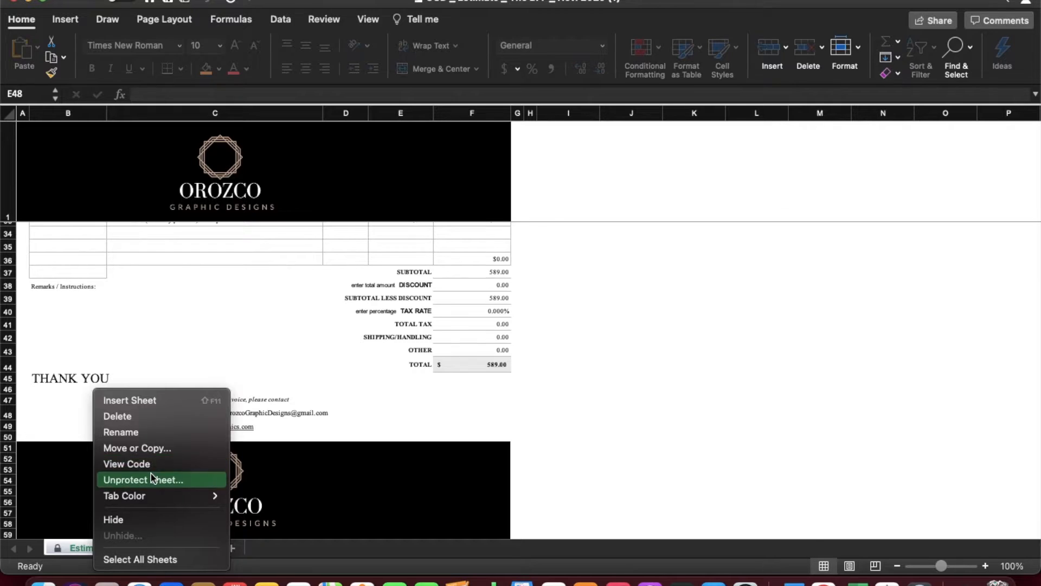
click(143, 479)
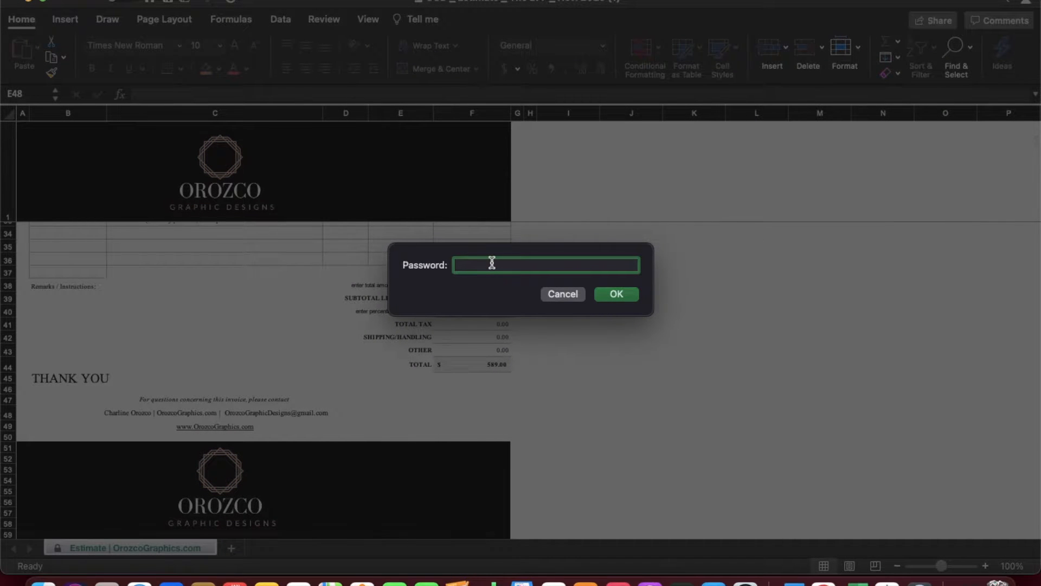
text(•)
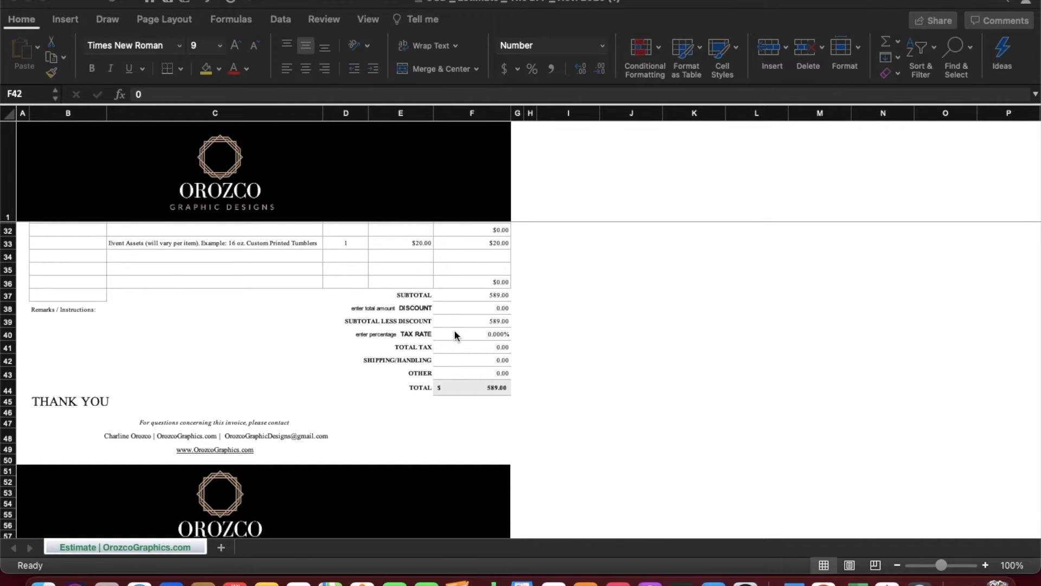
- Begin a new line-item description in C34 below Event Assets with the letter Y
text(Y)
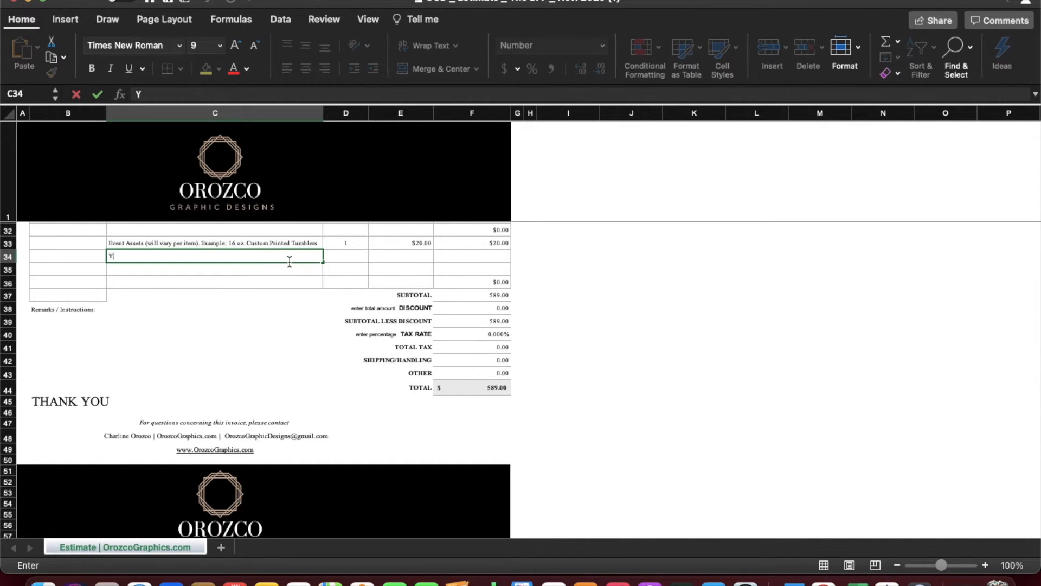